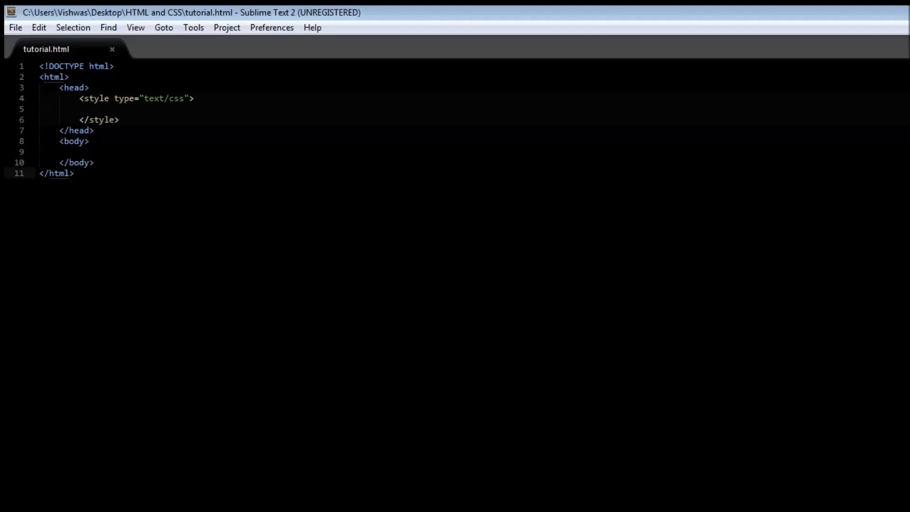
# - Add a .abspos rule with position absolute, top 50px and left 80px, then save
pyautogui.click(99, 109)
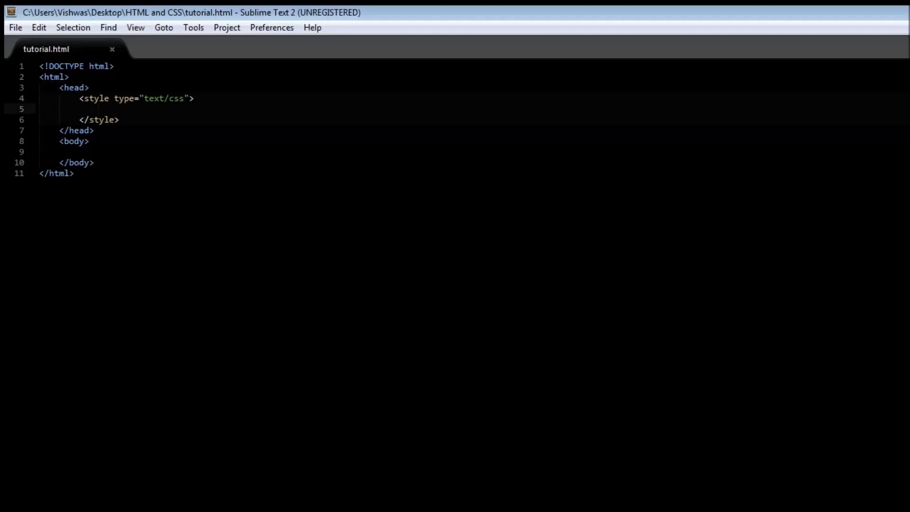
pyautogui.write('.abspos{')
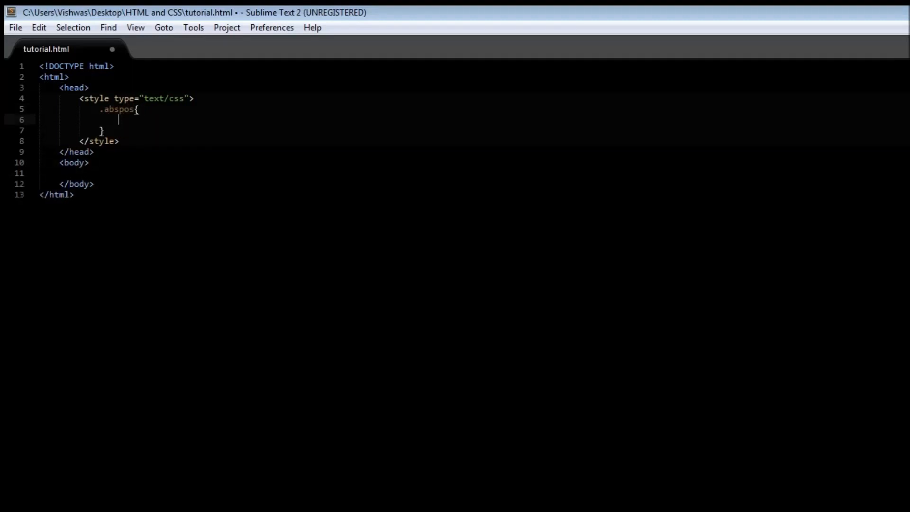
pyautogui.write('position:')
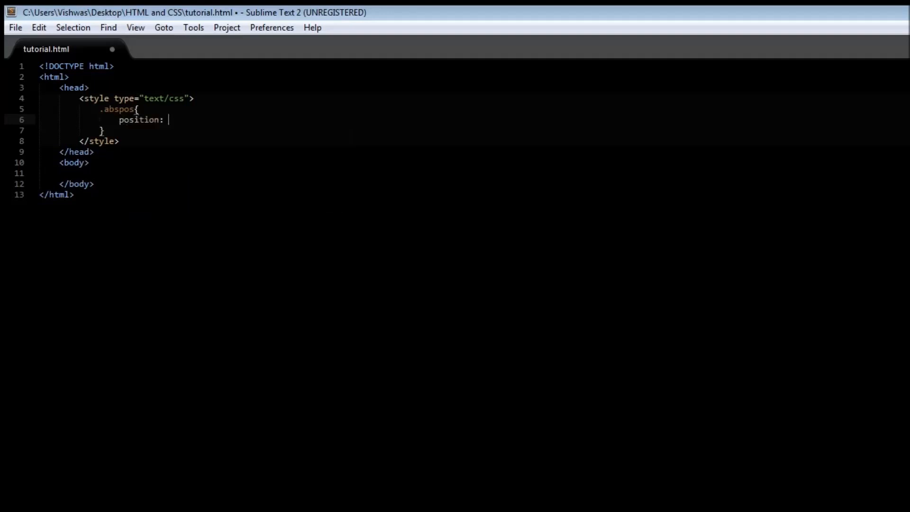
pyautogui.write('absolute;')
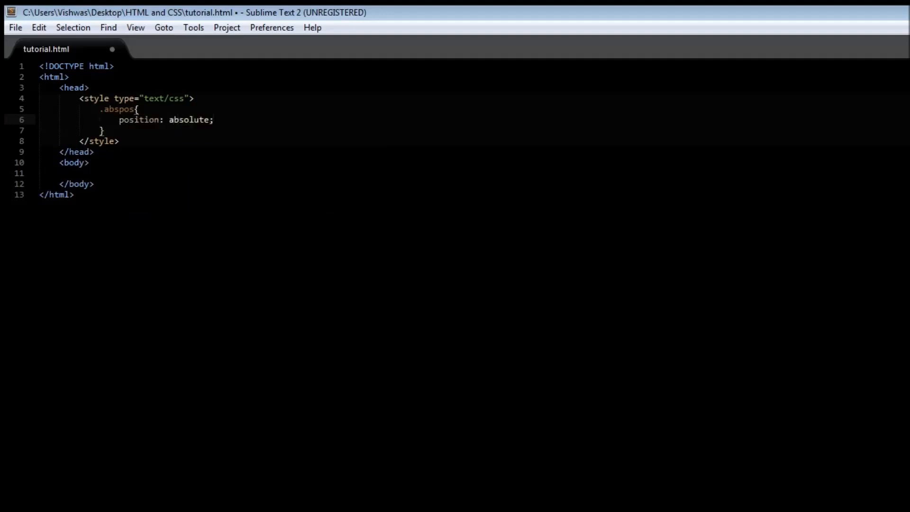
pyautogui.write('top:')
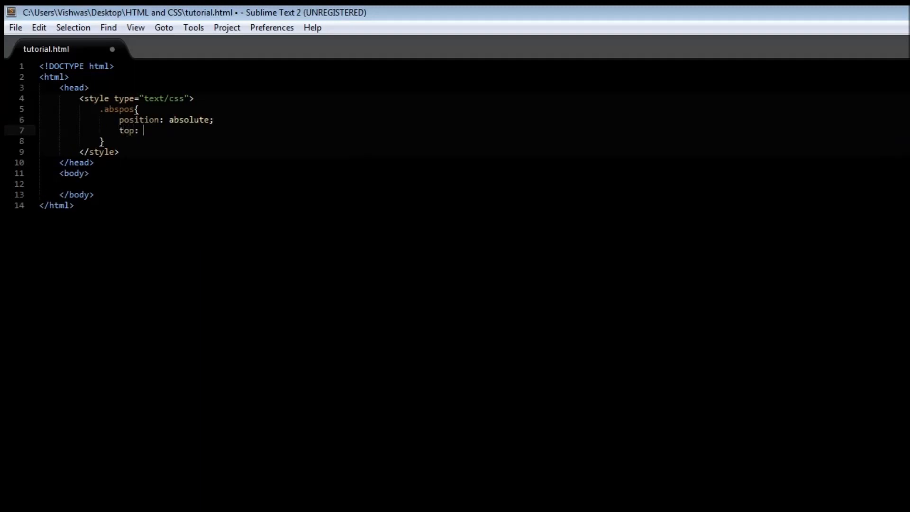
pyautogui.write('20')
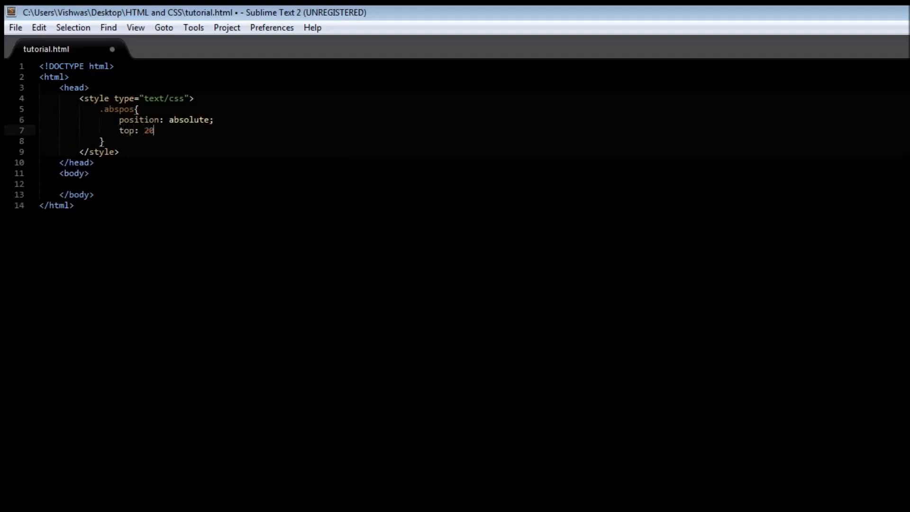
pyautogui.press('Backspace')
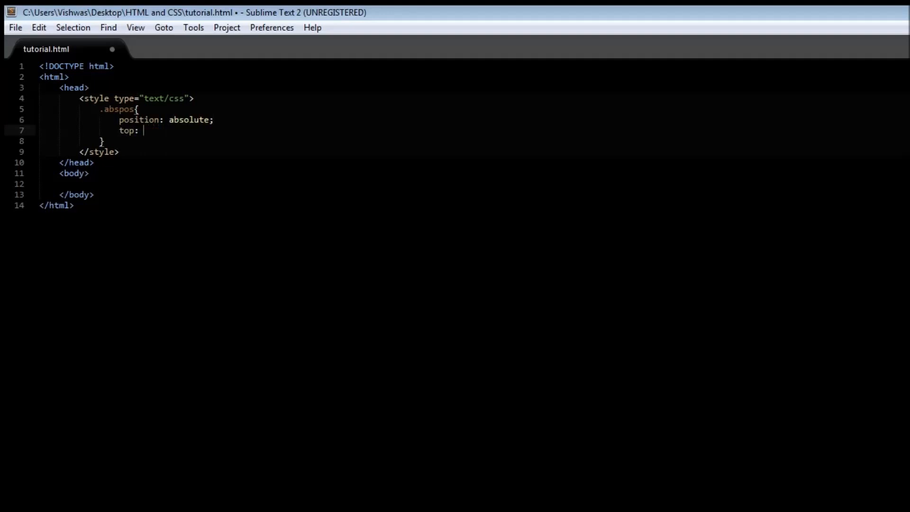
pyautogui.write('50px;')
pyautogui.write('left:')
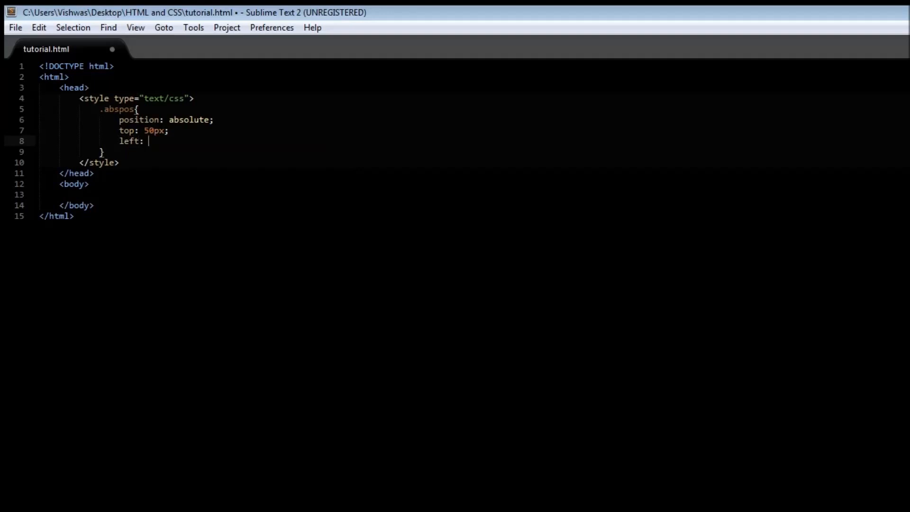
pyautogui.write('80px;')
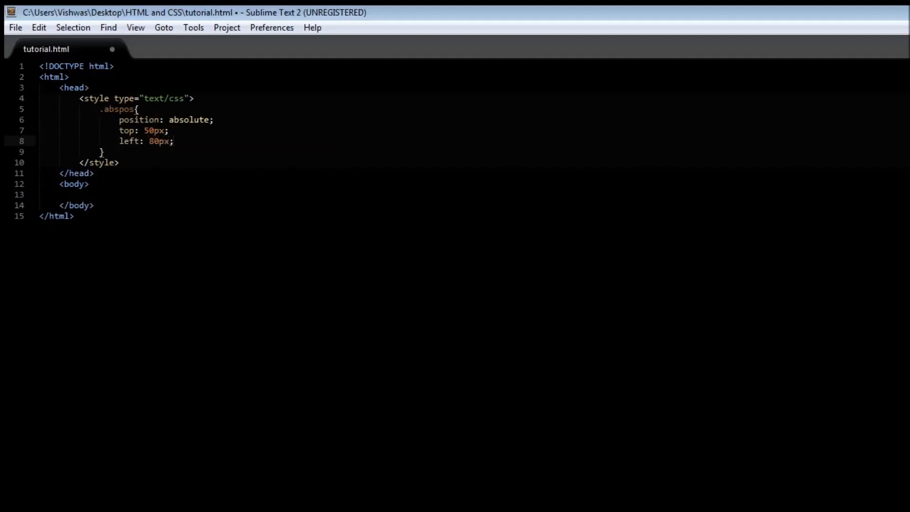
pyautogui.press('ctrl+s')
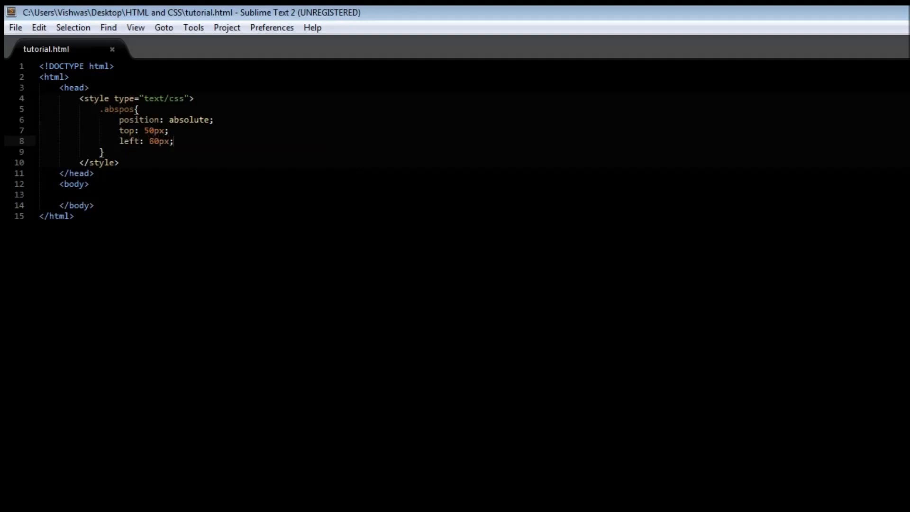
# - Add a <p> reading 'This is a para' with class abspos in the body and save
pyautogui.write('<p></p>')
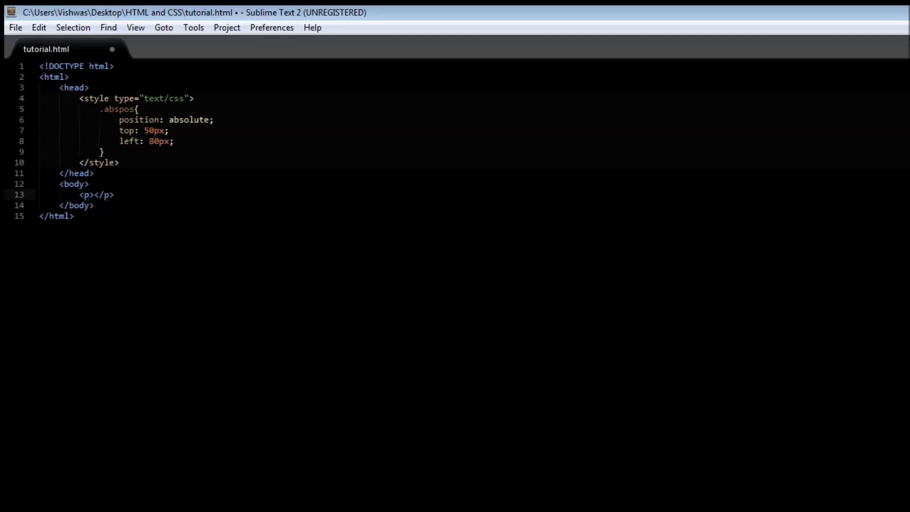
pyautogui.write('T')
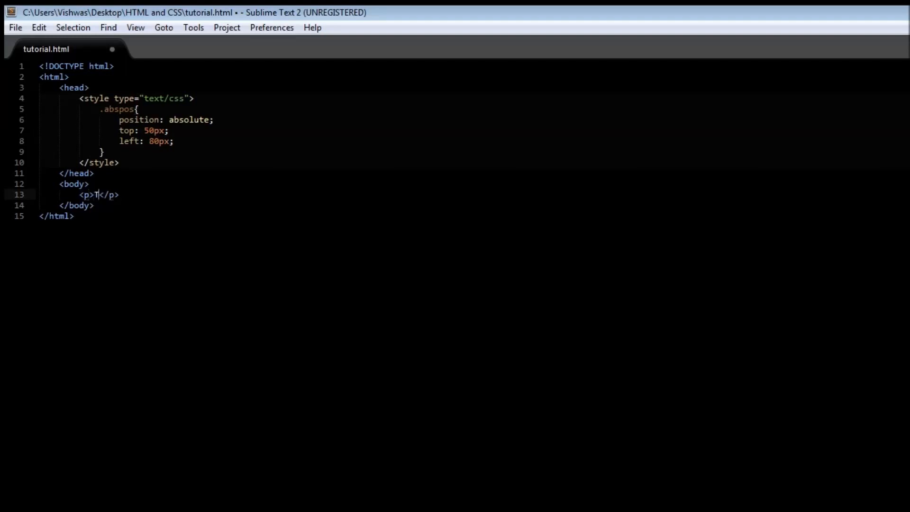
pyautogui.write('his is a para')
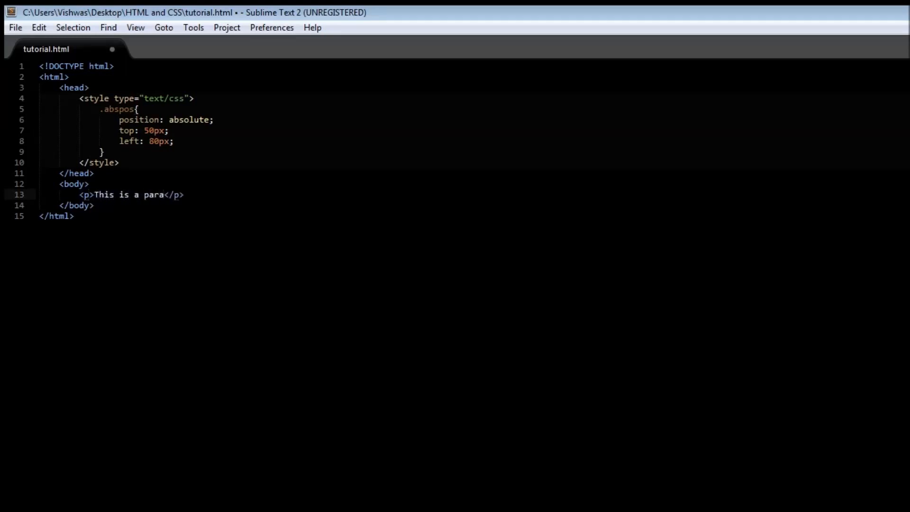
pyautogui.press('ctrl+s')
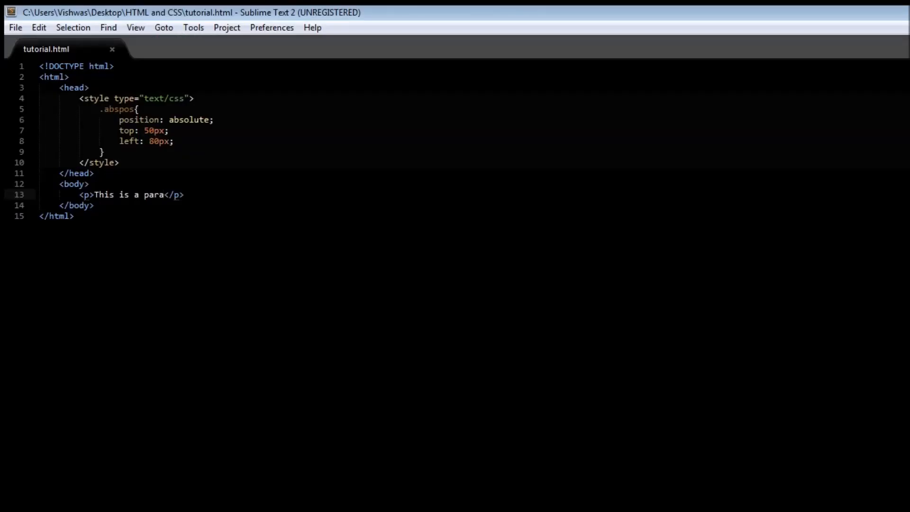
pyautogui.write('class="')
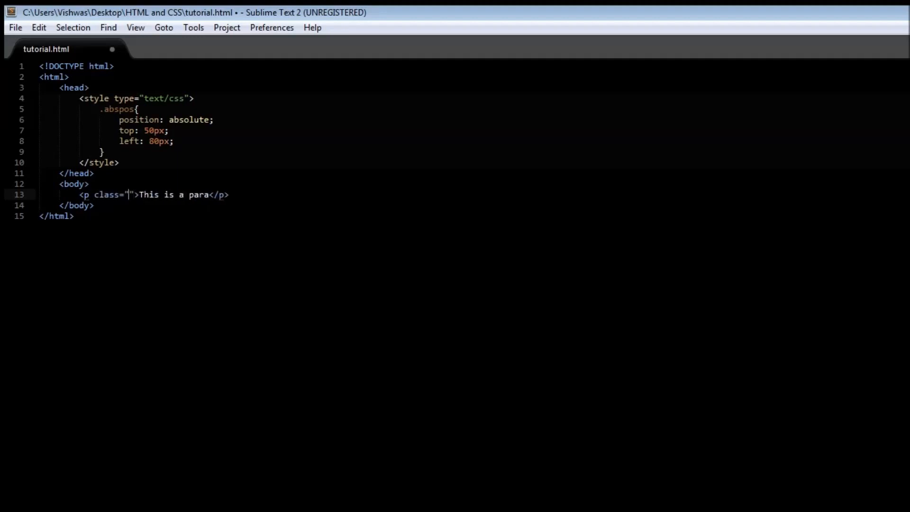
pyautogui.write('abspos')
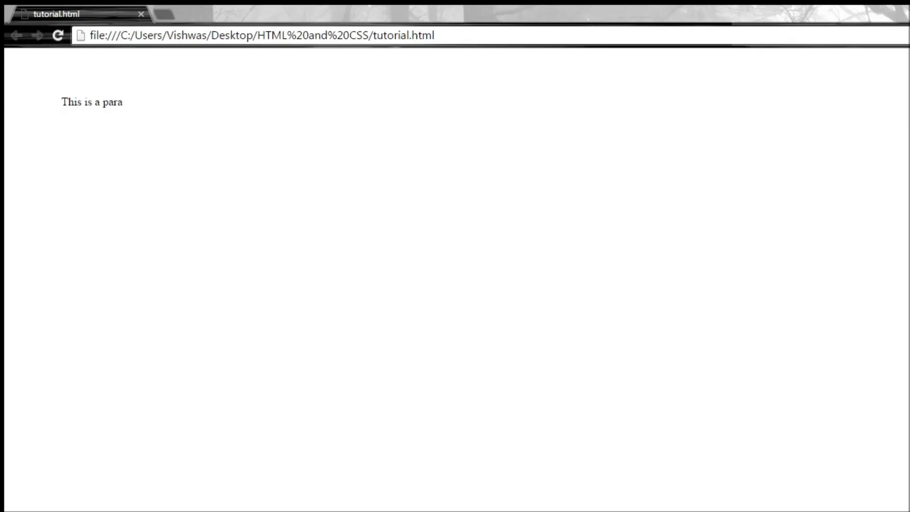
pyautogui.moveTo(100, 151)
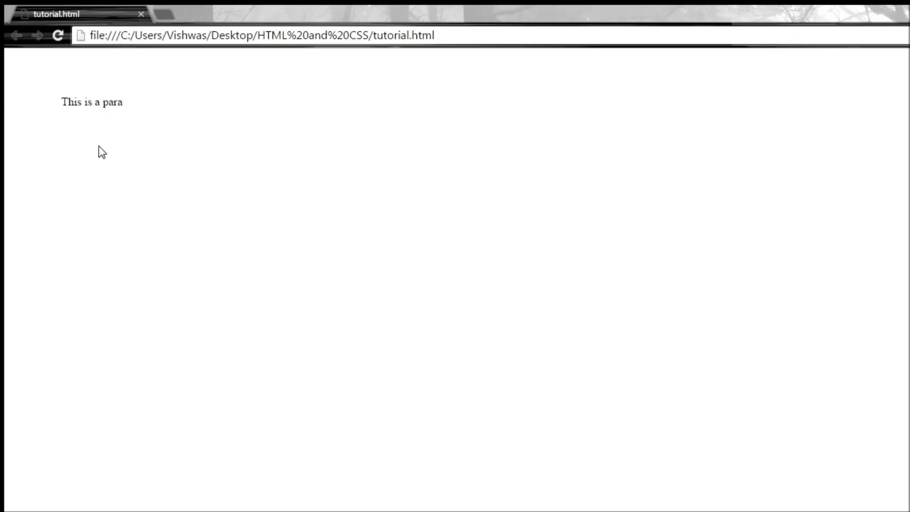
pyautogui.moveTo(7, 60)
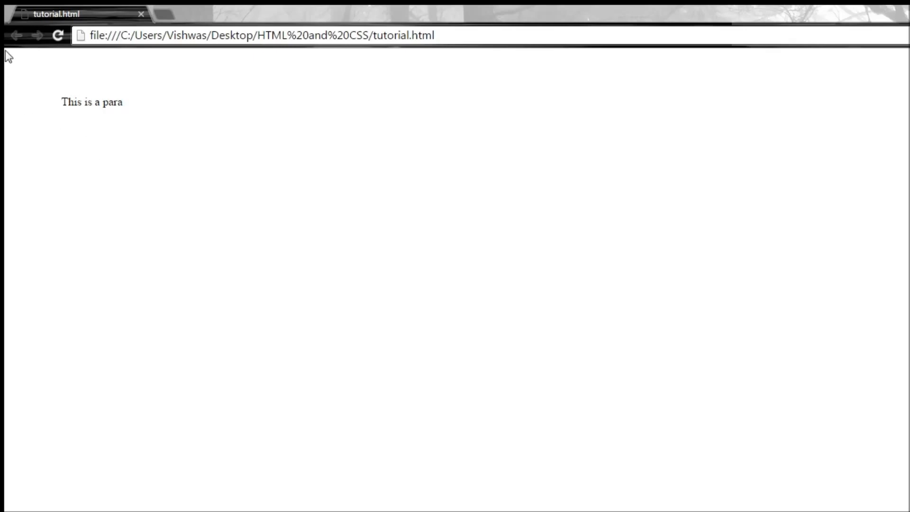
pyautogui.moveTo(141, 169)
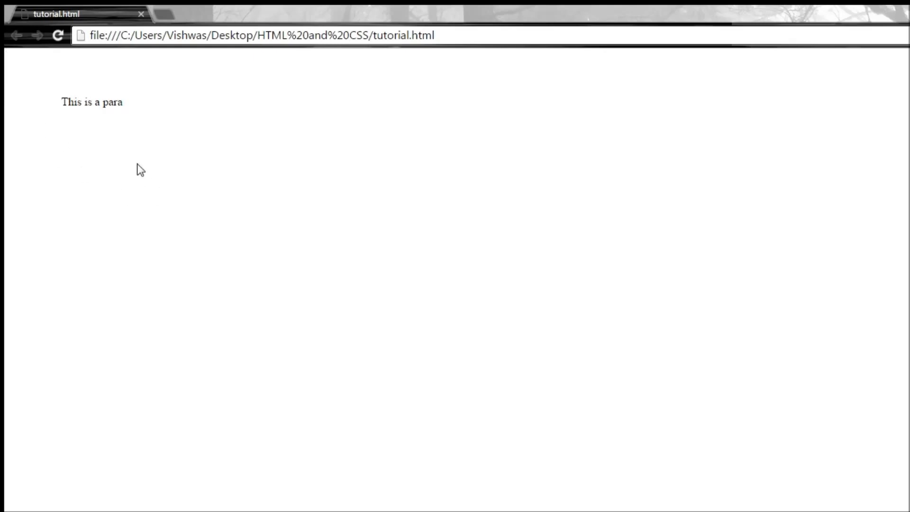
pyautogui.moveTo(96, 93)
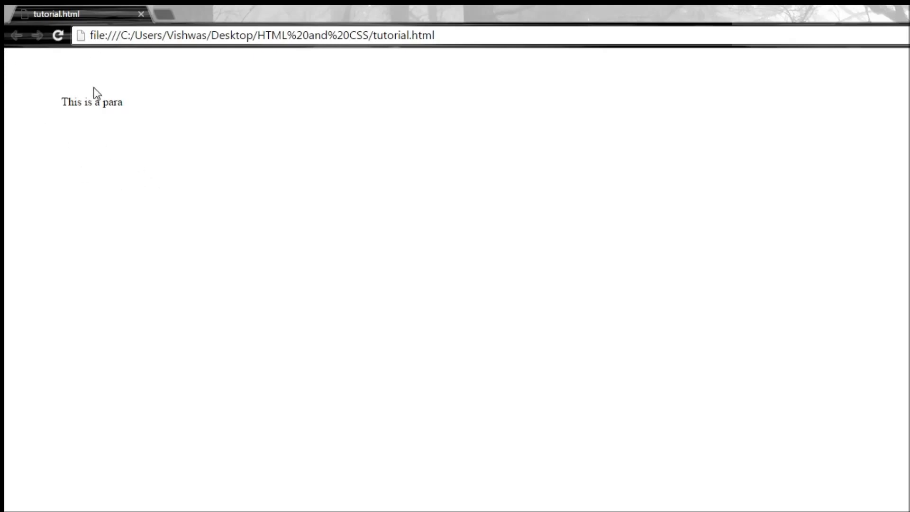
pyautogui.moveTo(98, 87)
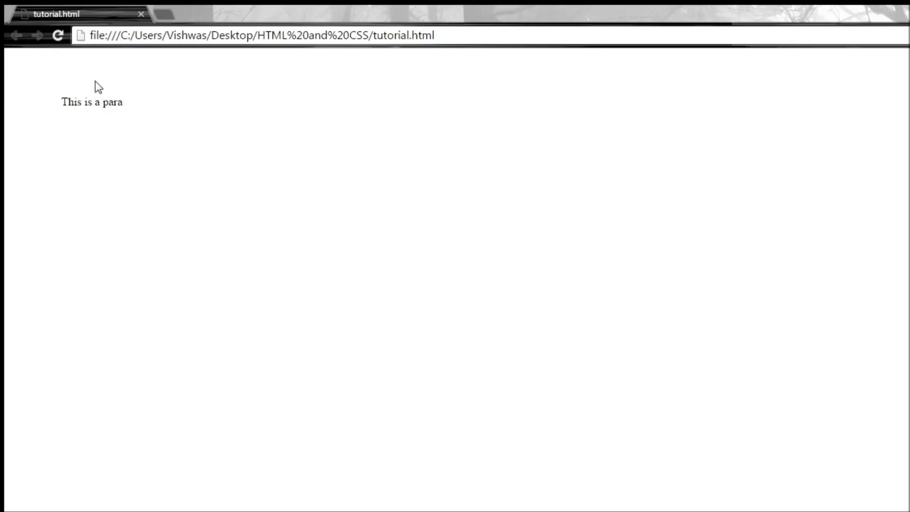
pyautogui.moveTo(51, 114)
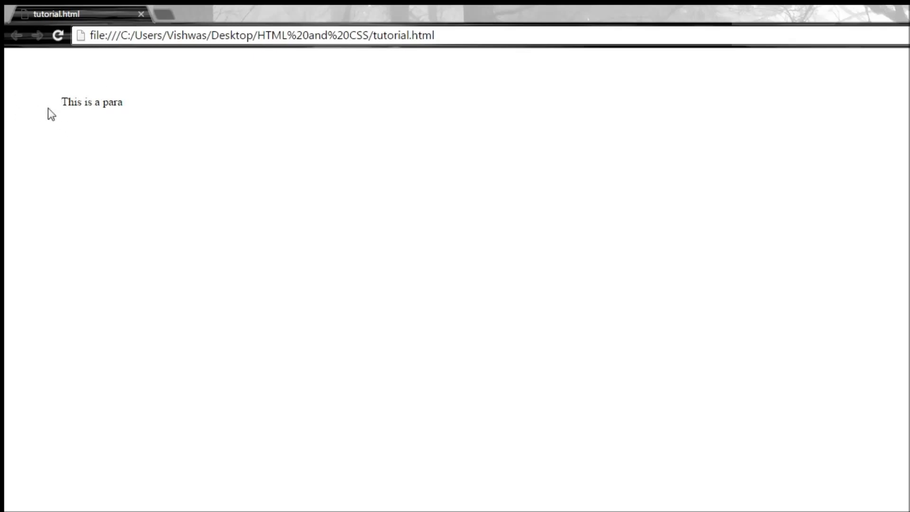
pyautogui.moveTo(49, 97)
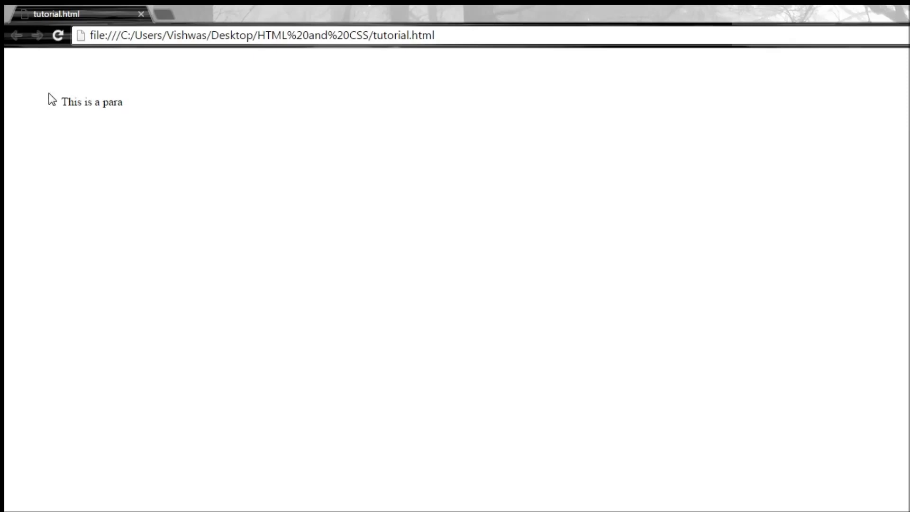
pyautogui.moveTo(145, 190)
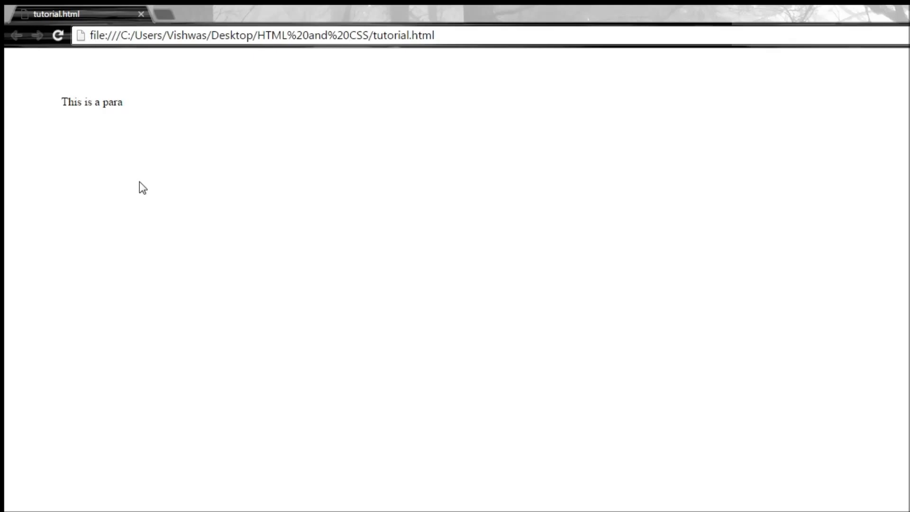
pyautogui.moveTo(145, 184)
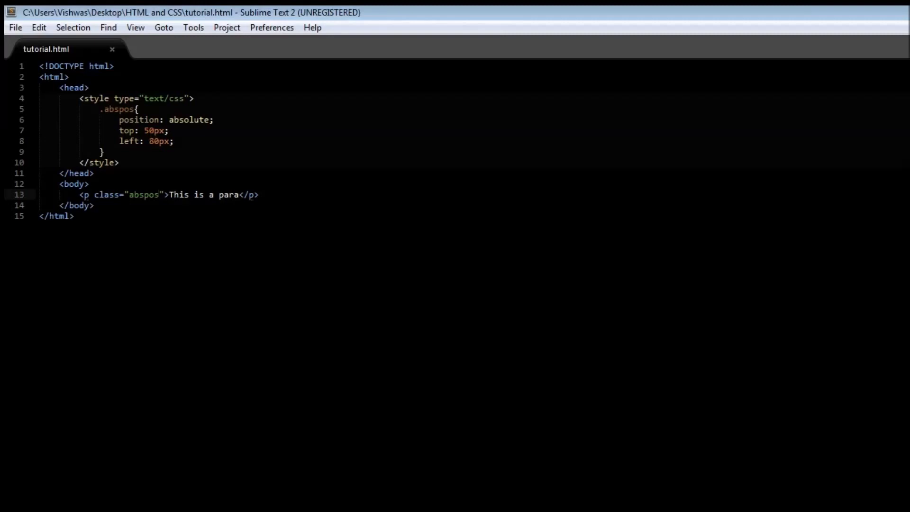
# - Write a div rule with position relative and a 2px solid black border
pyautogui.write('div{')
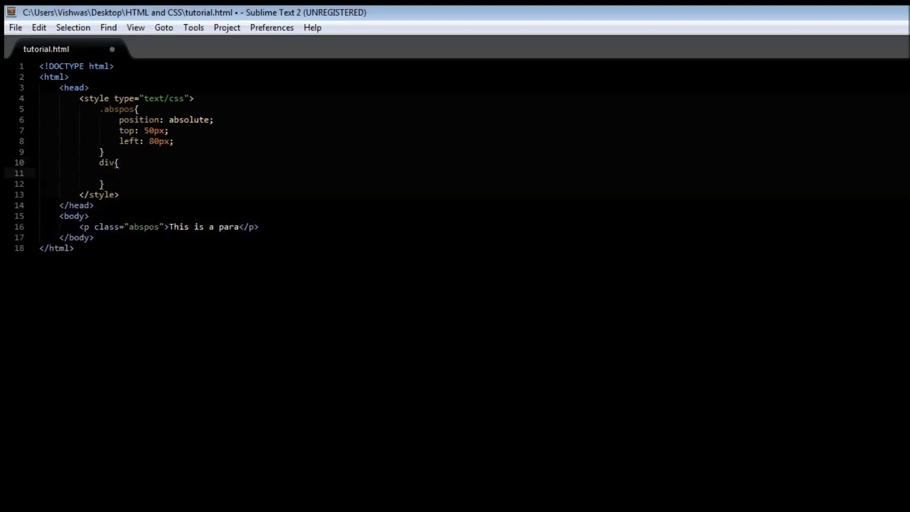
pyautogui.write('position: relative;')
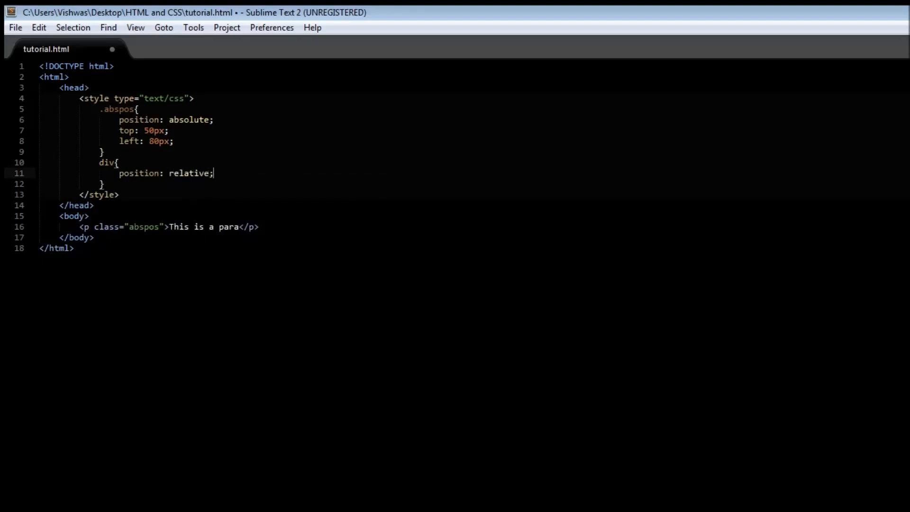
pyautogui.write('border: ;')
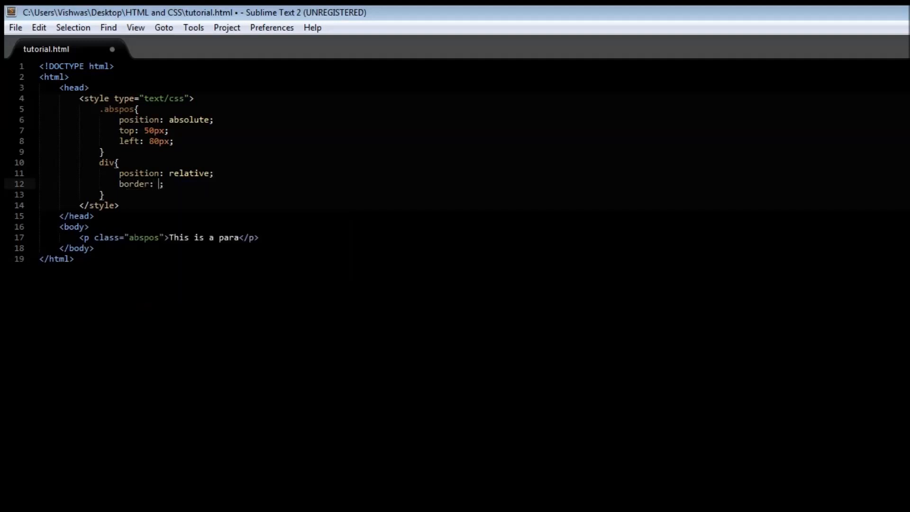
pyautogui.write('2px solid bl')
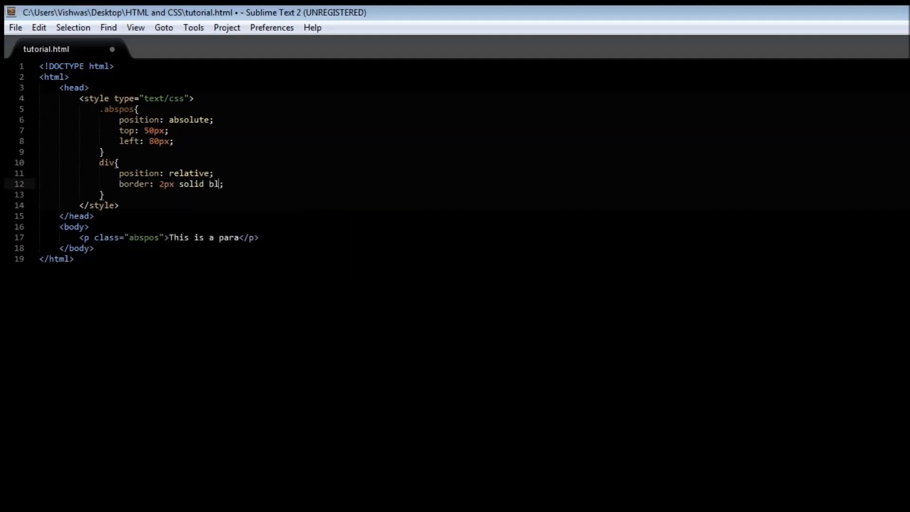
pyautogui.write('ack')
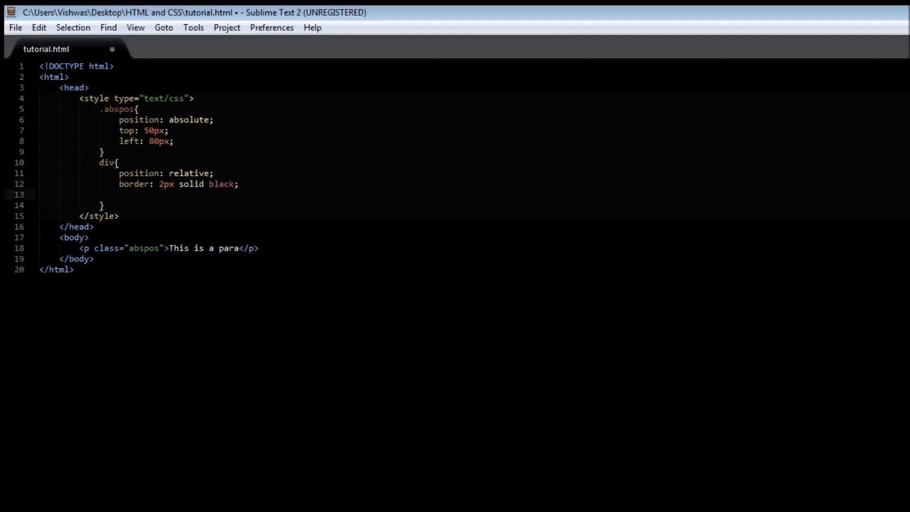
# - Give the div rule a height and width of 500px
pyautogui.write('height:')
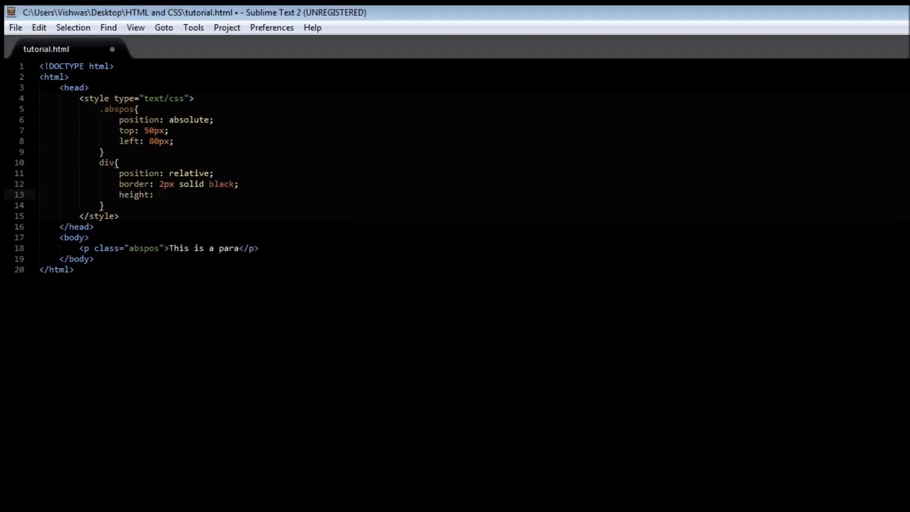
pyautogui.write('500')
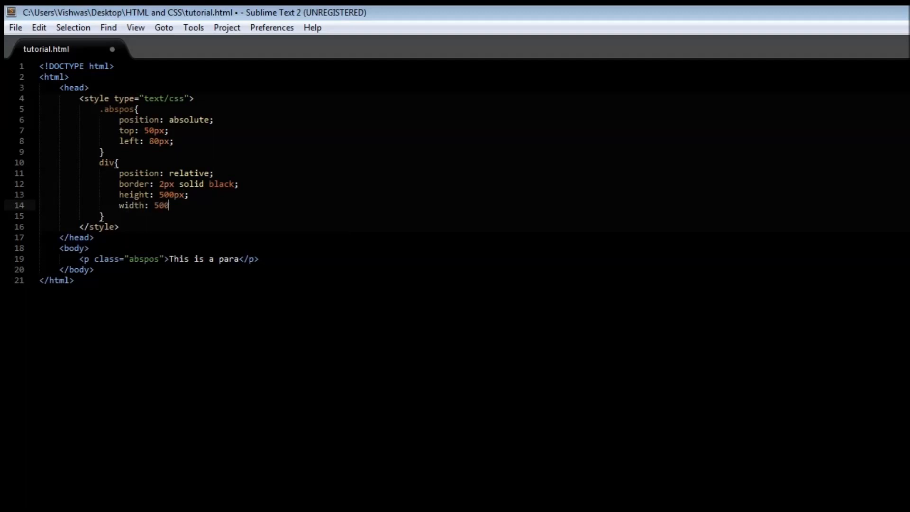
pyautogui.write('px;')
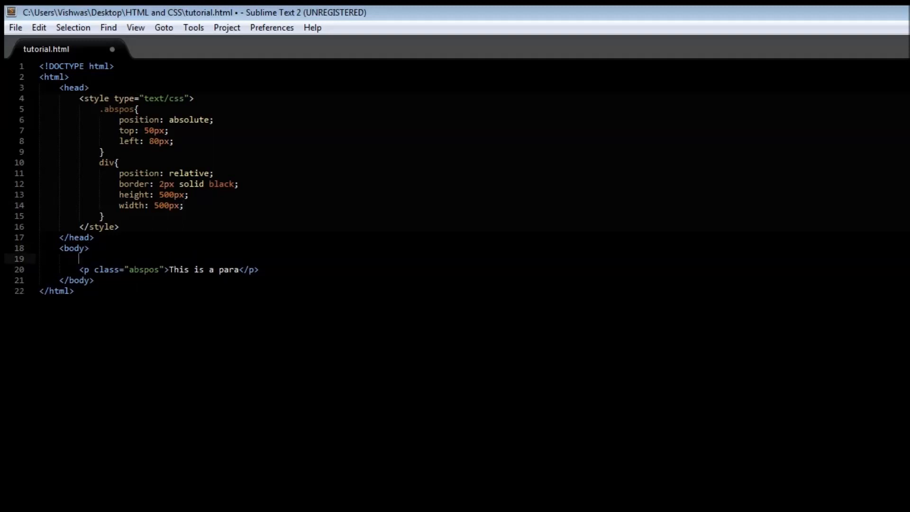
# - Wrap the abspos paragraph in a <div>...</div> and save the file
pyautogui.write('<div>')
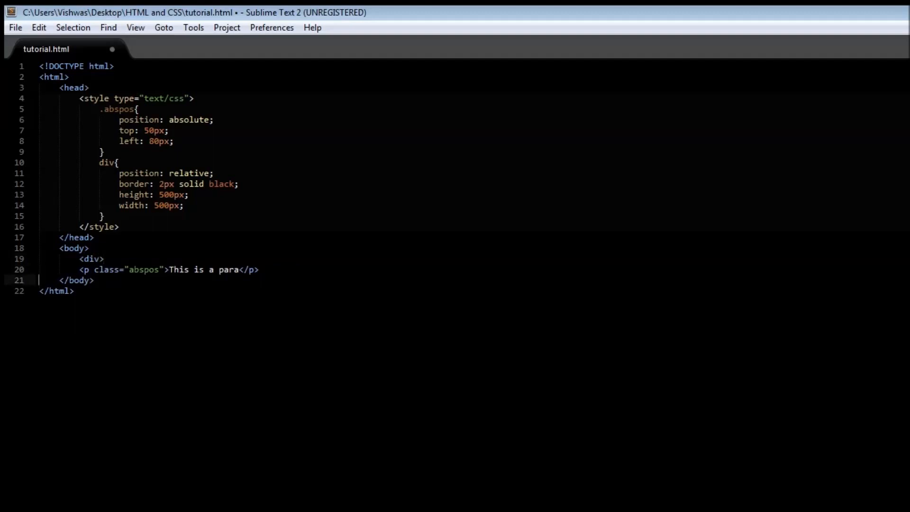
pyautogui.click(259, 269)
pyautogui.write('</div>')
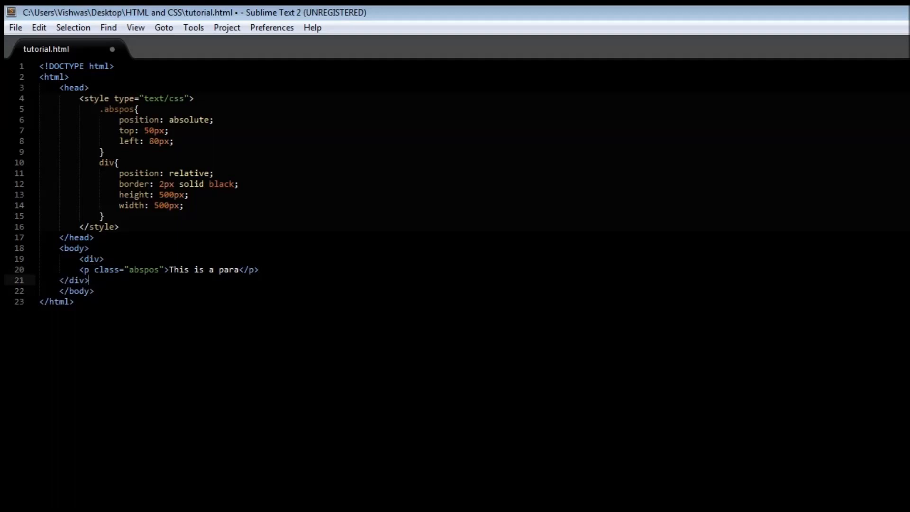
pyautogui.press('ctrl+s')
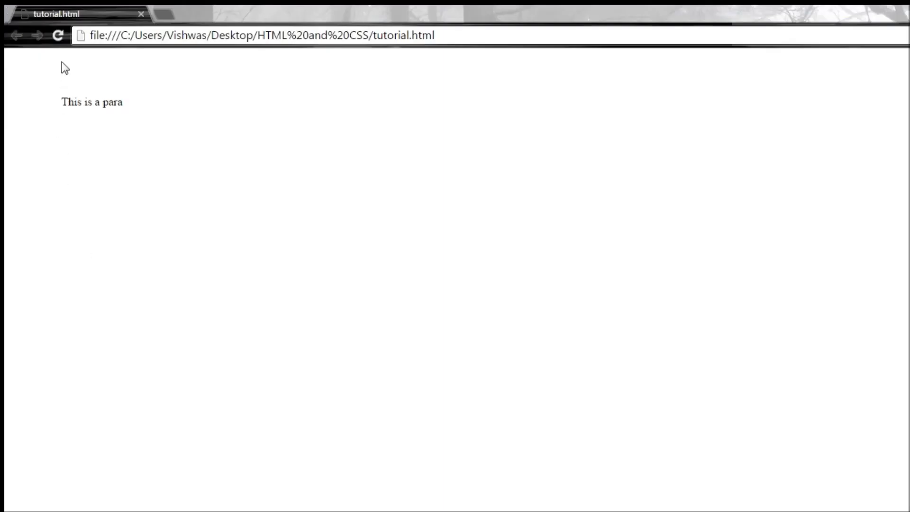
# - Reload tutorial.html in Chrome to see the paragraph inside the bordered 500px box
pyautogui.click(57, 35)
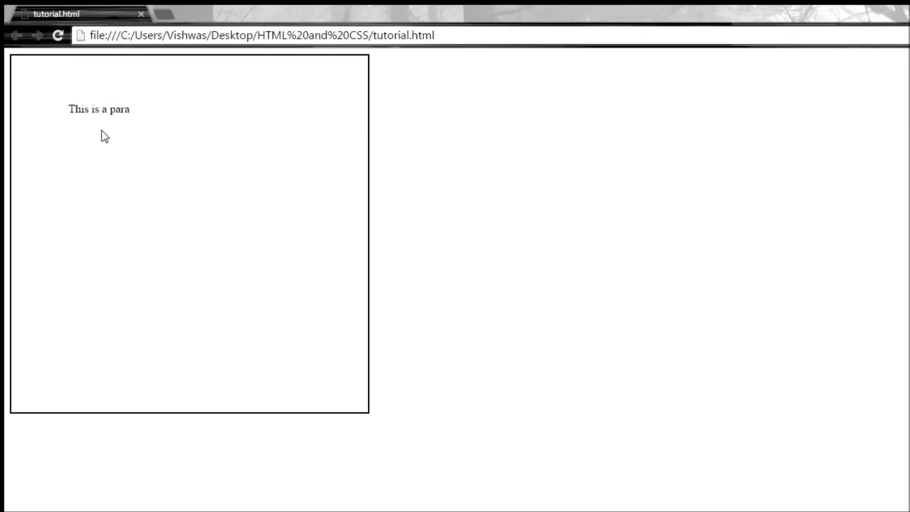
pyautogui.moveTo(109, 148)
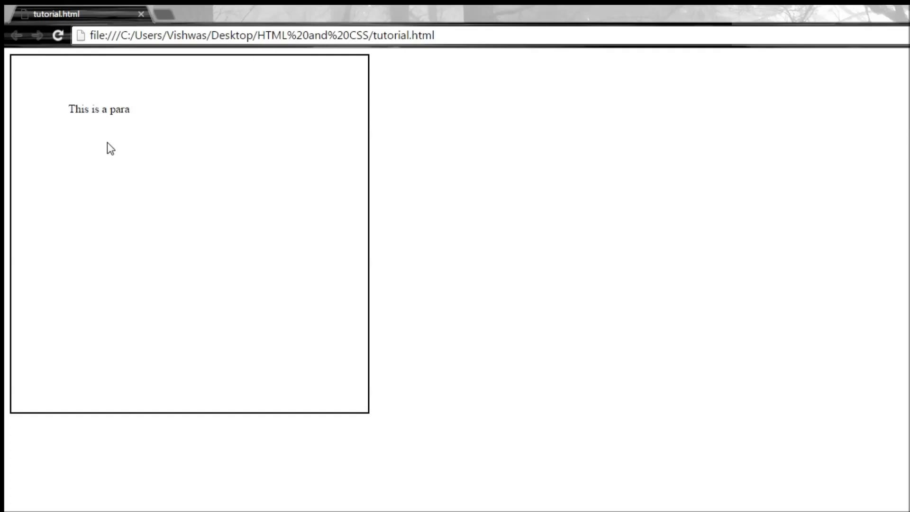
pyautogui.moveTo(115, 129)
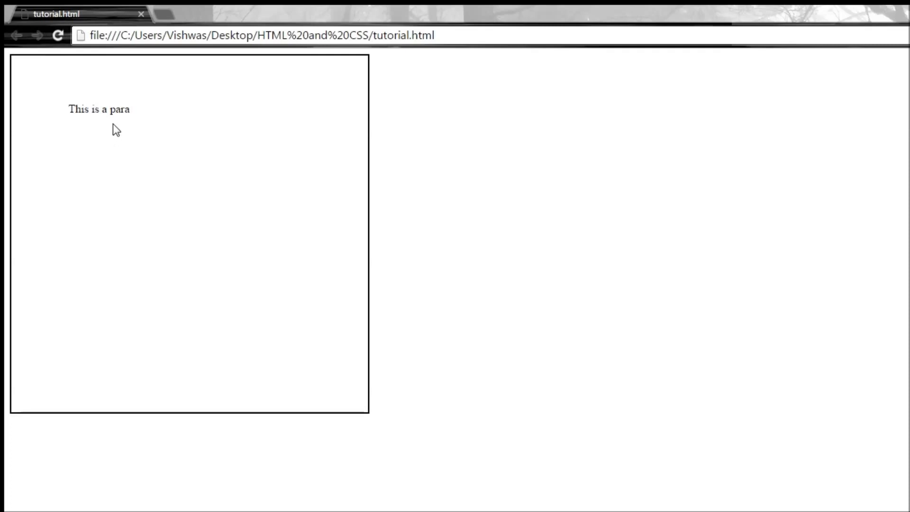
pyautogui.moveTo(114, 130)
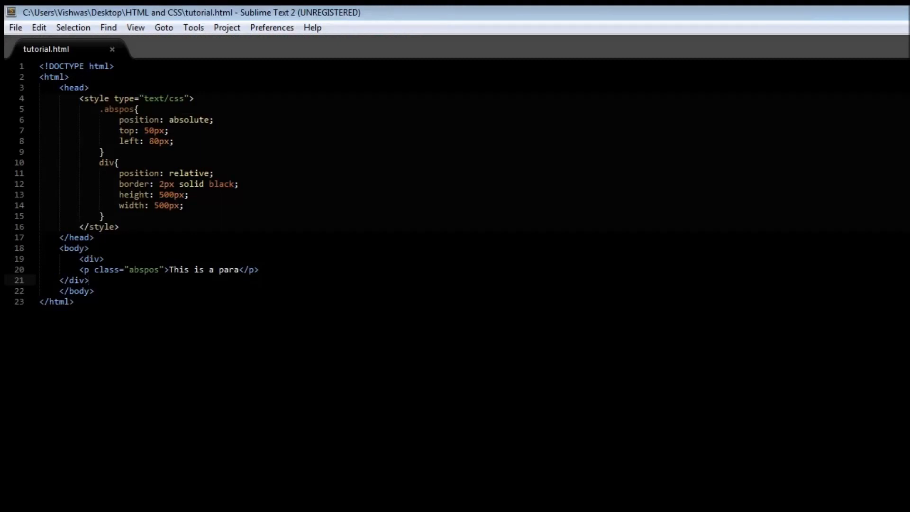
pyautogui.click(89, 280)
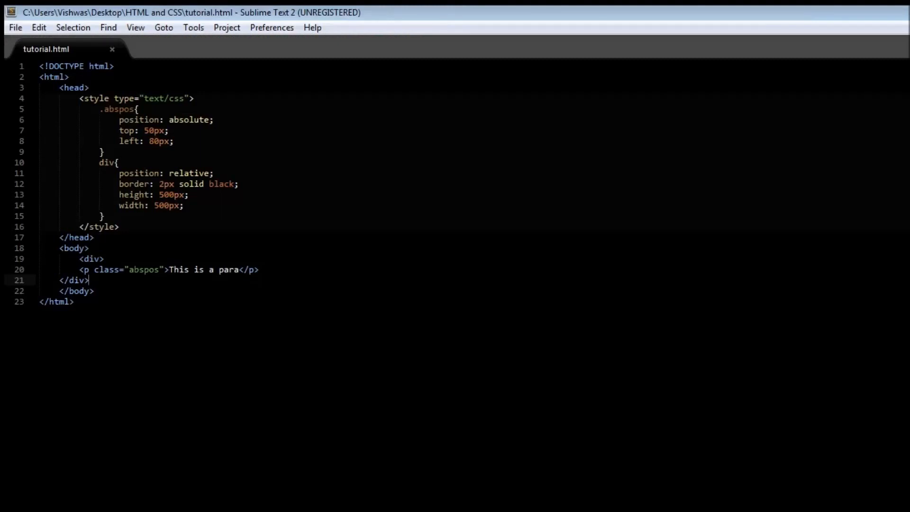
pyautogui.click(93, 258)
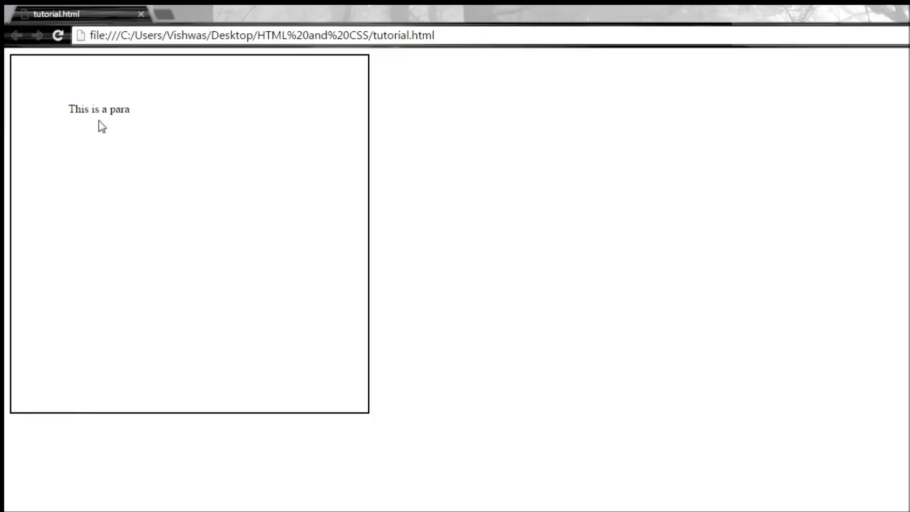
pyautogui.moveTo(105, 108)
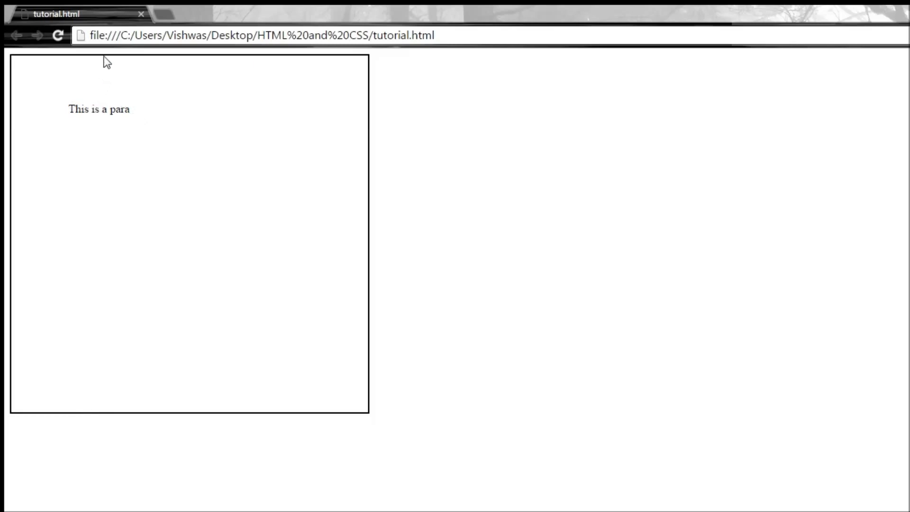
pyautogui.moveTo(98, 57)
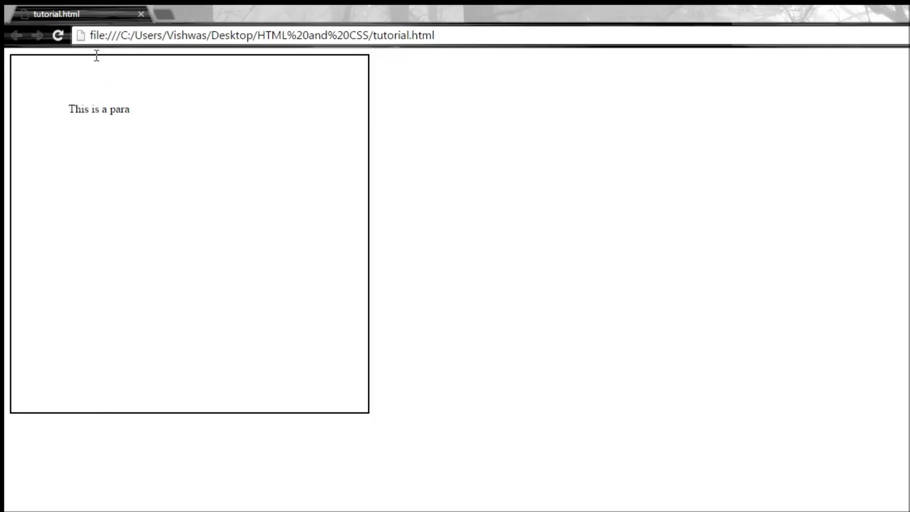
pyautogui.moveTo(100, 74)
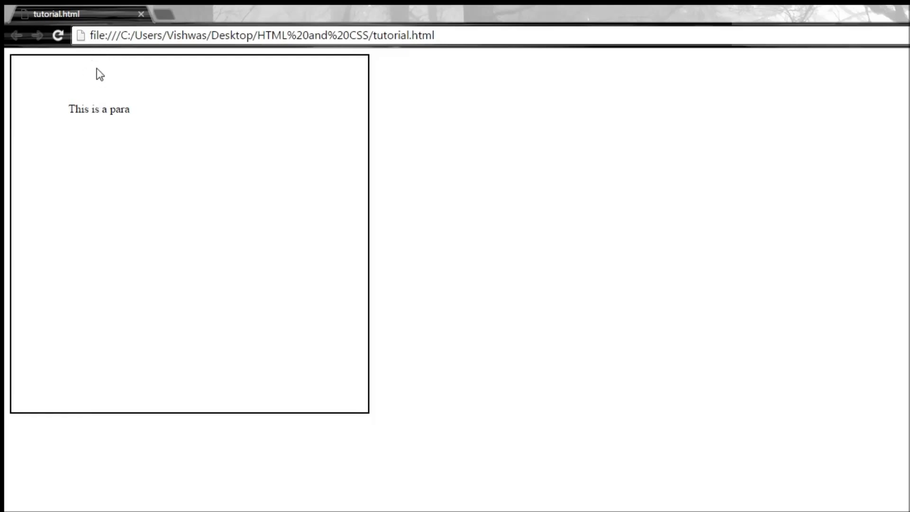
pyautogui.moveTo(75, 109)
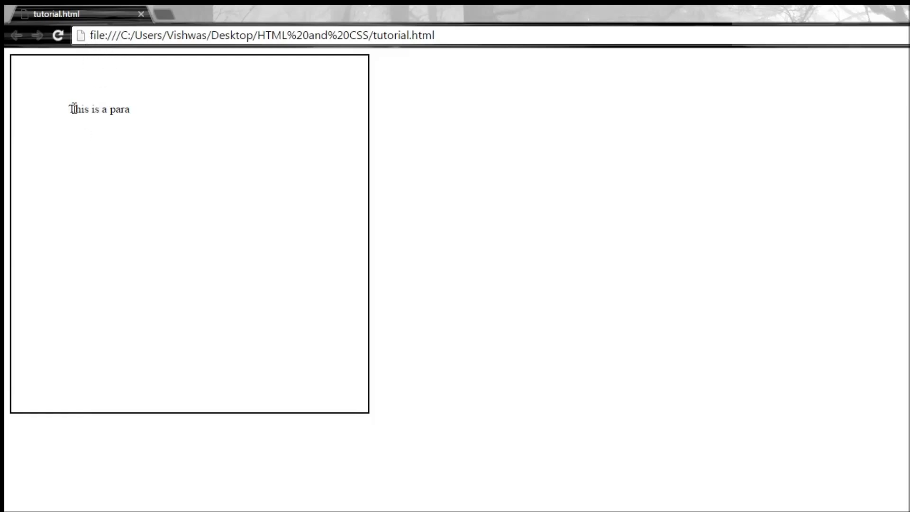
pyautogui.moveTo(13, 125)
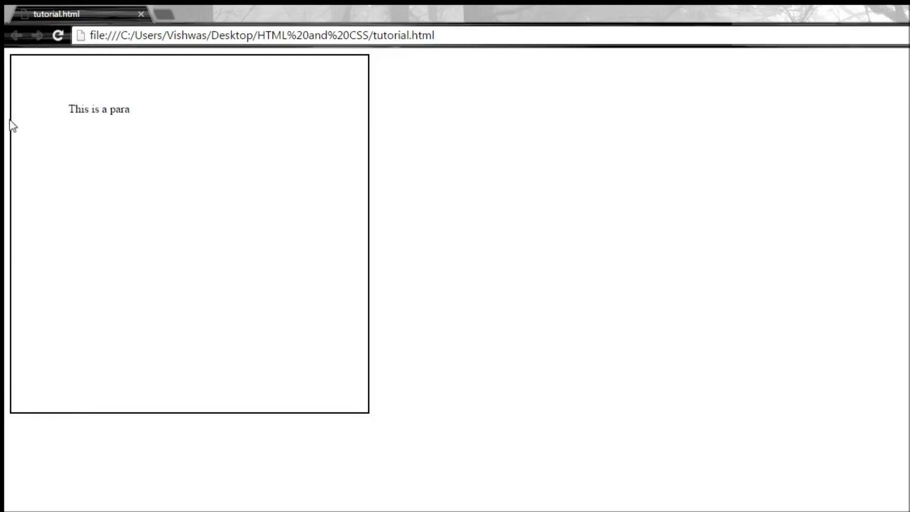
pyautogui.moveTo(20, 119)
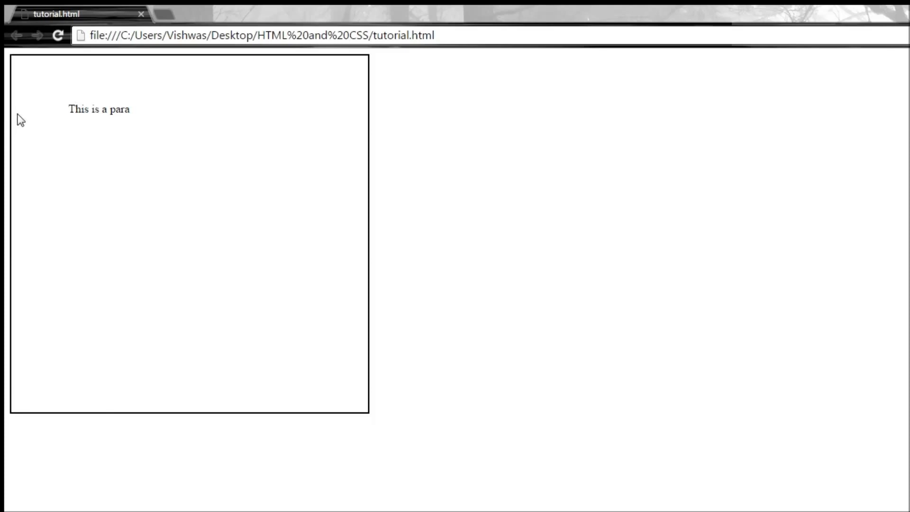
pyautogui.moveTo(194, 477)
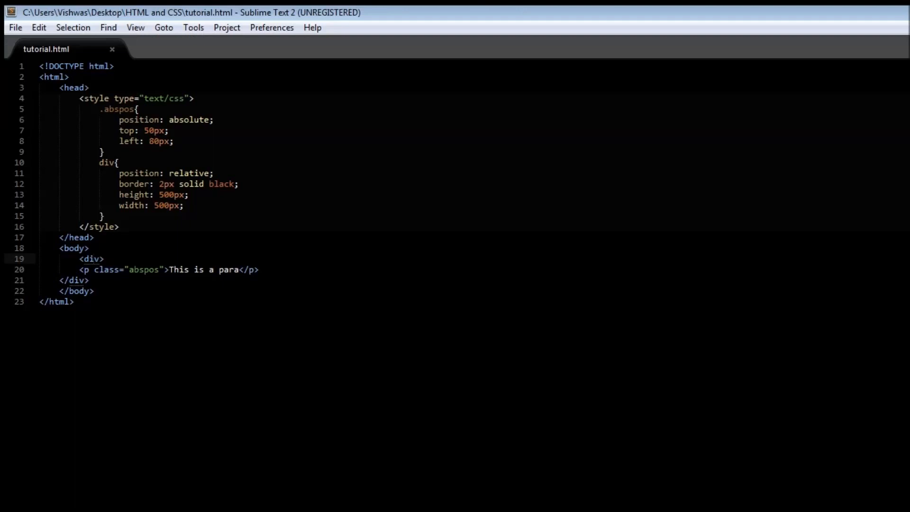
# - Add top: 100px and left: 100px to the div rule
pyautogui.write('top:;')
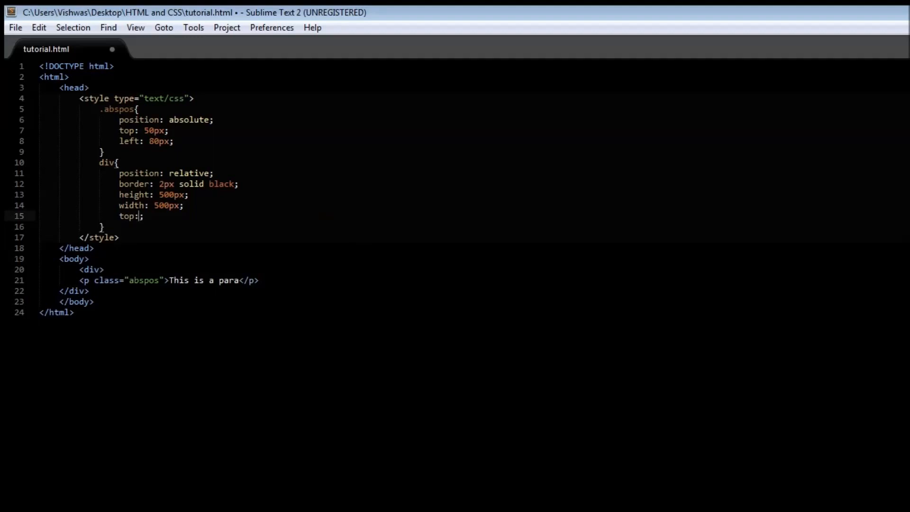
pyautogui.write('100px')
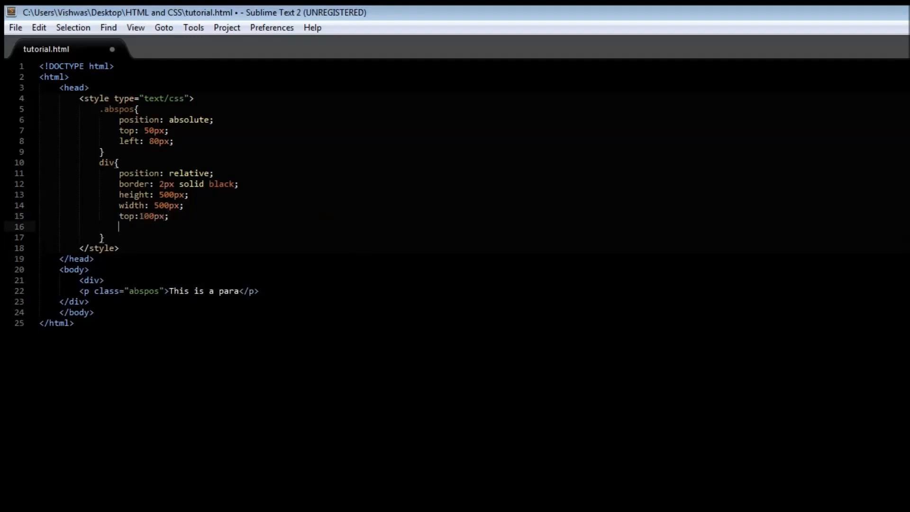
pyautogui.write('left:;')
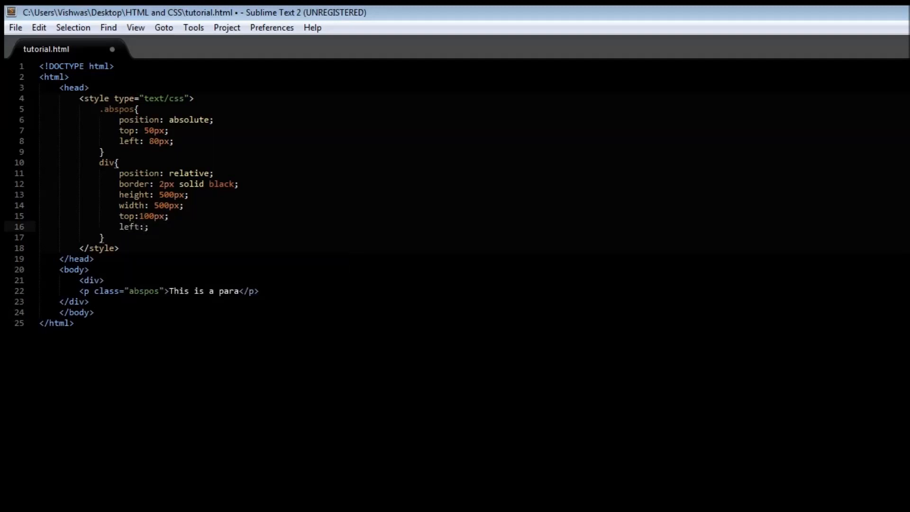
pyautogui.write('100px')
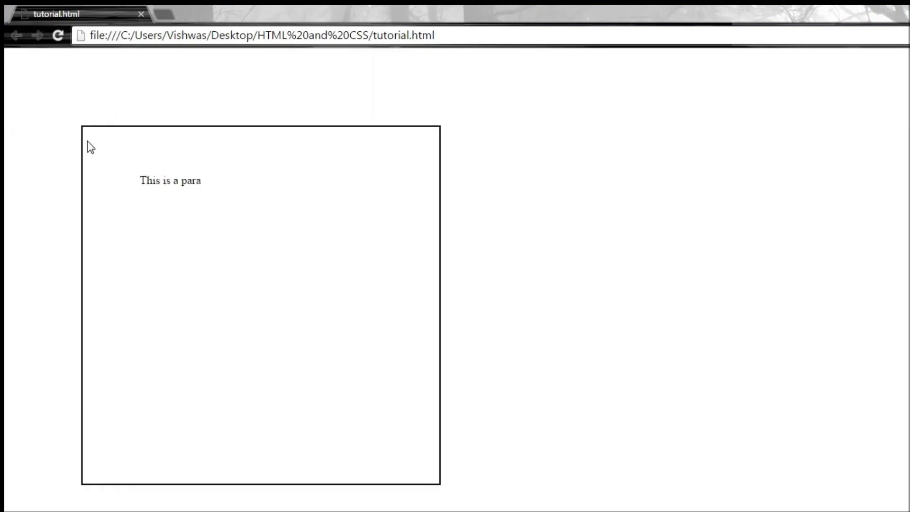
pyautogui.moveTo(260, 134)
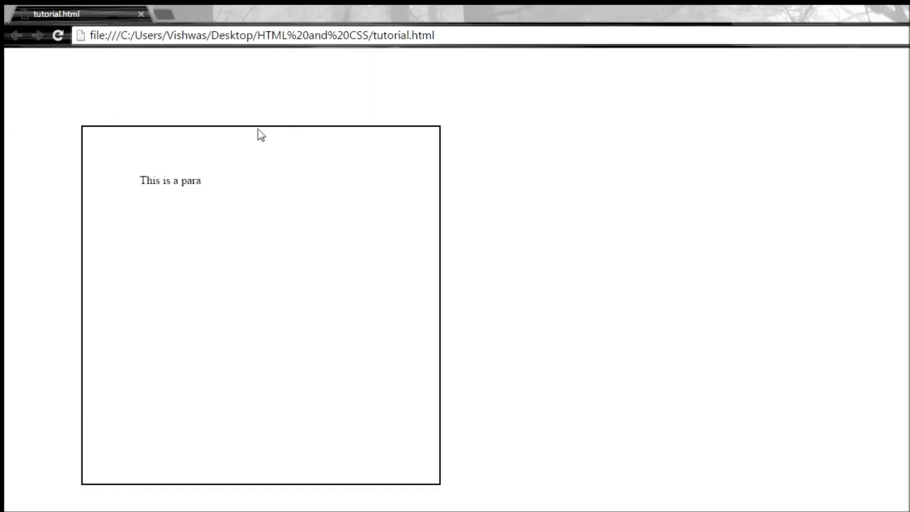
pyautogui.moveTo(55, 96)
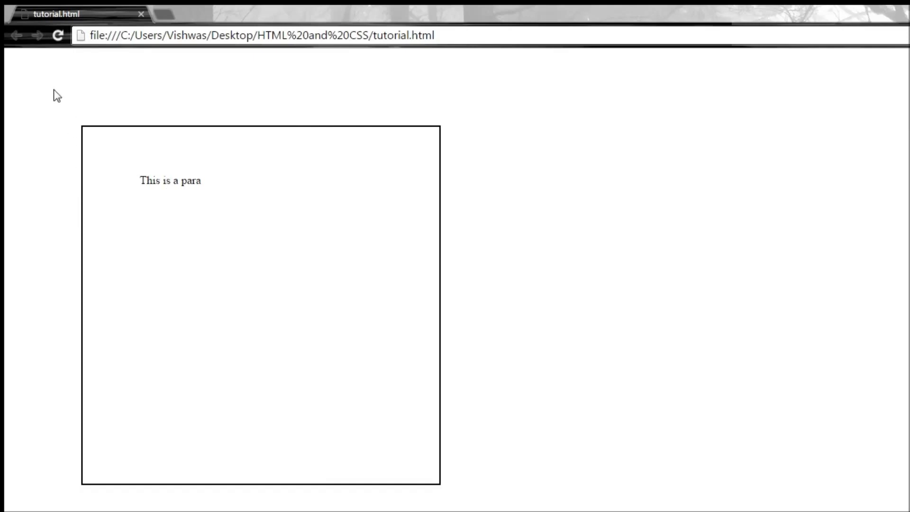
pyautogui.moveTo(52, 91)
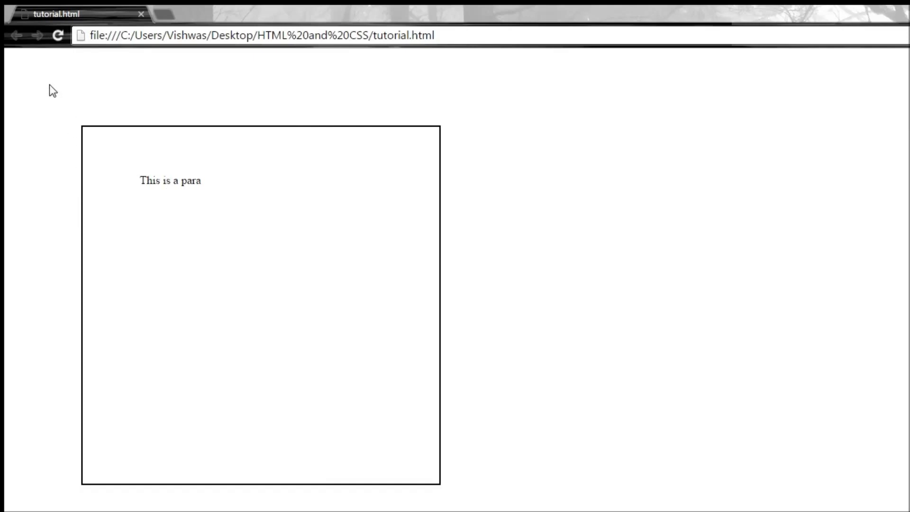
pyautogui.moveTo(168, 173)
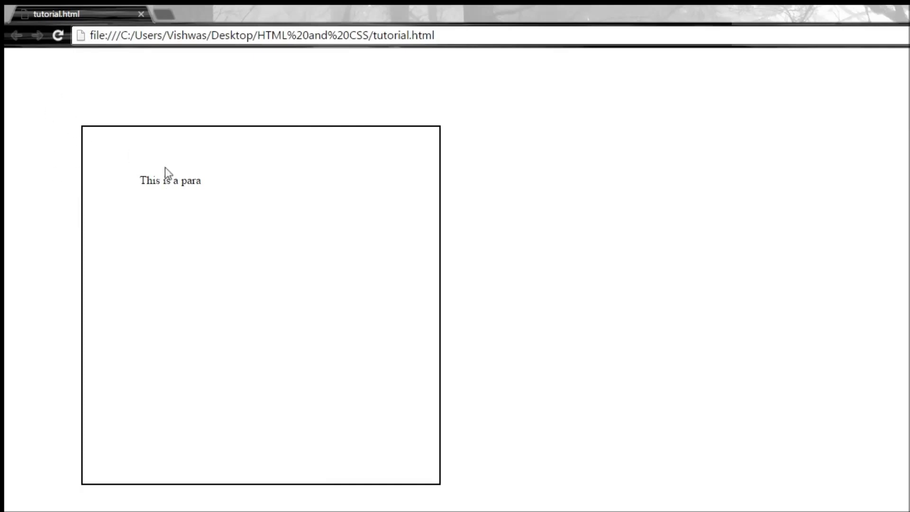
pyautogui.moveTo(195, 199)
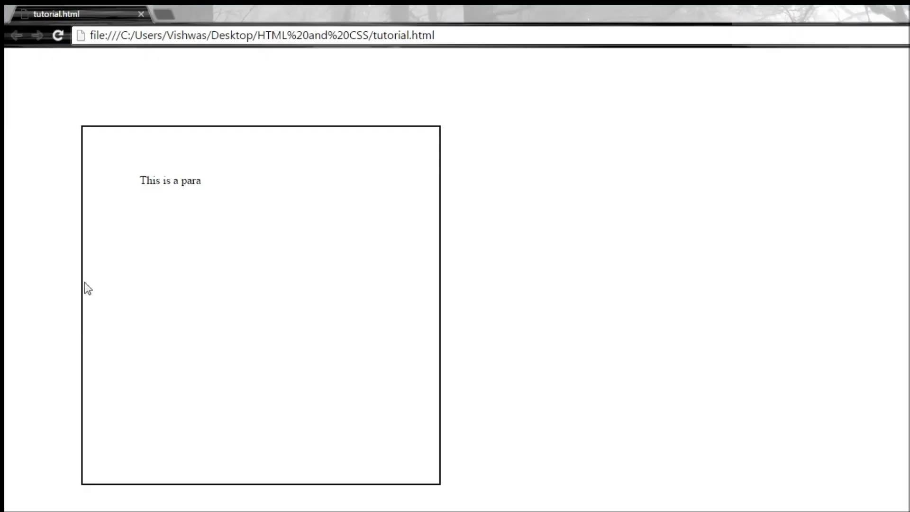
pyautogui.moveTo(144, 86)
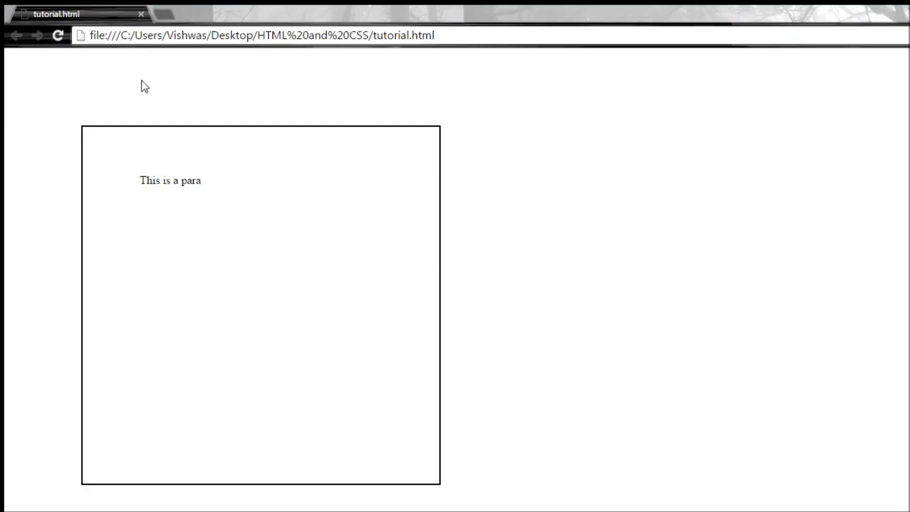
pyautogui.moveTo(9, 220)
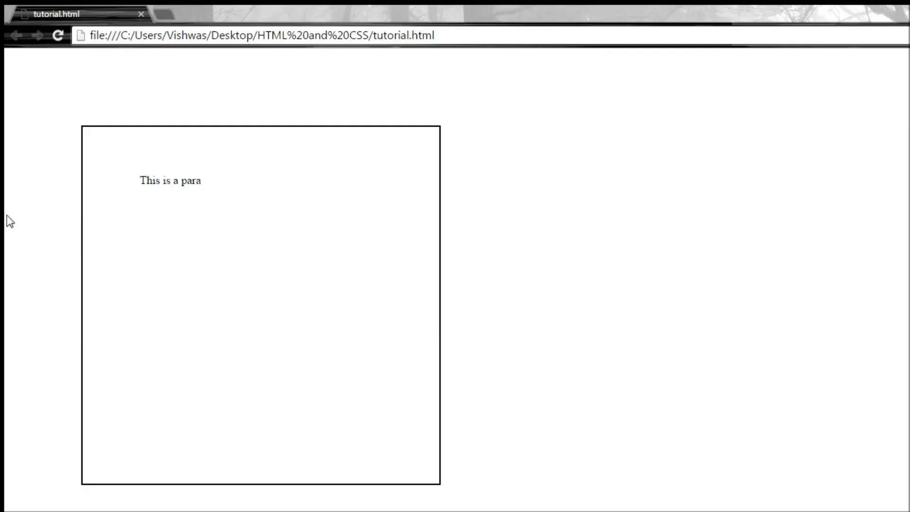